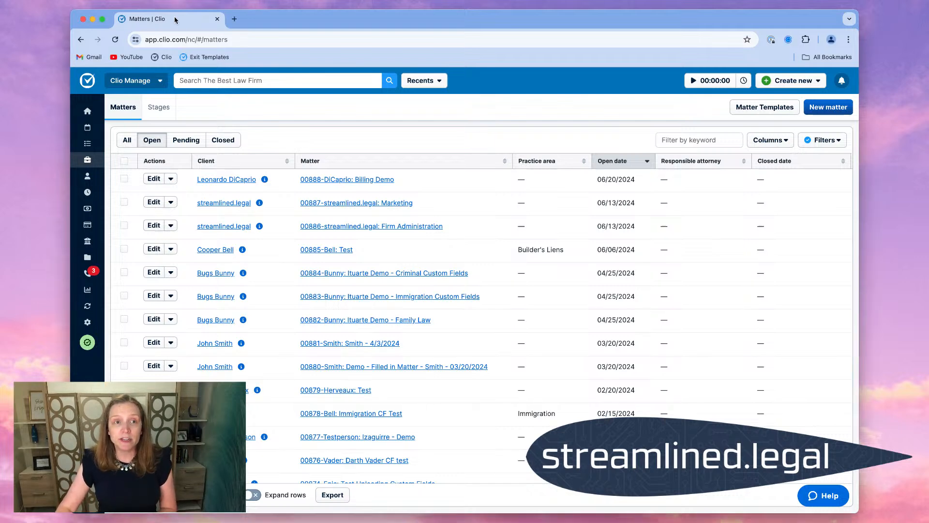
pyautogui.moveTo(836, 252)
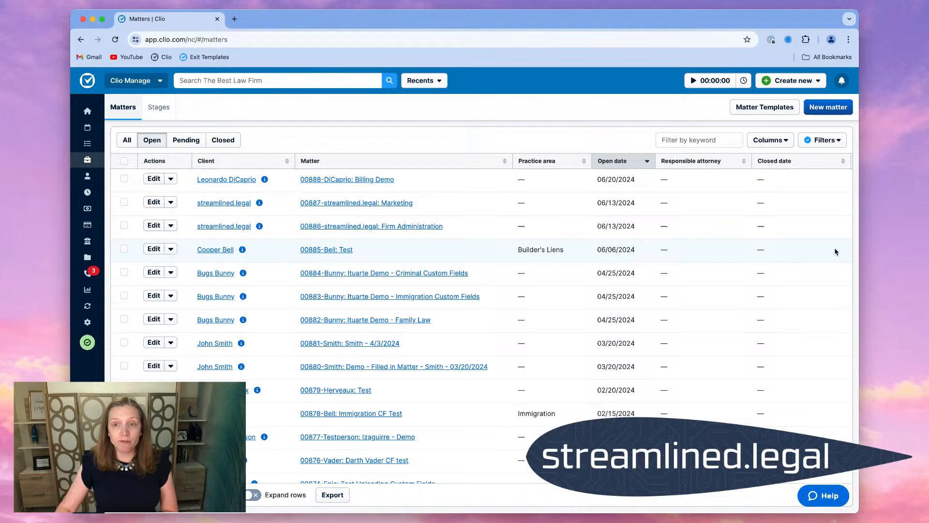
pyautogui.moveTo(509, 300)
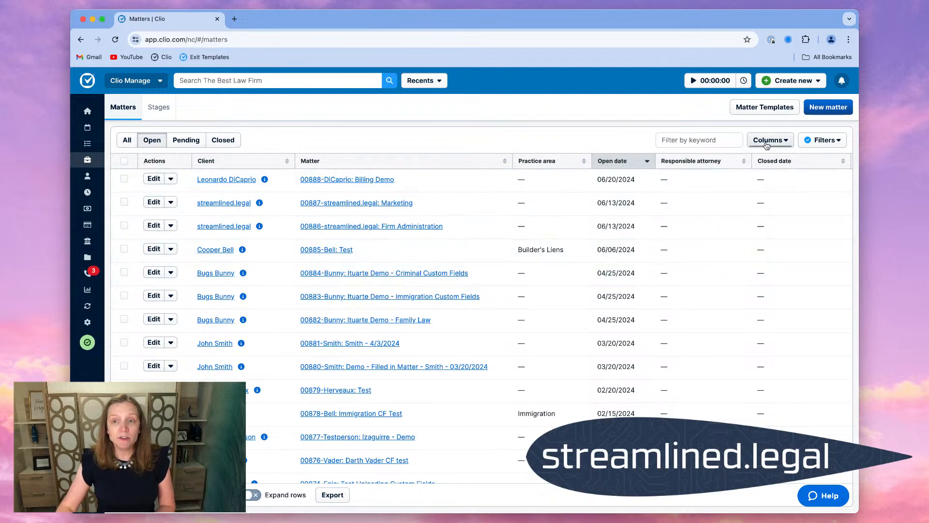
# - Show the client Address column in the matters list via the Columns chooser
pyautogui.click(769, 140)
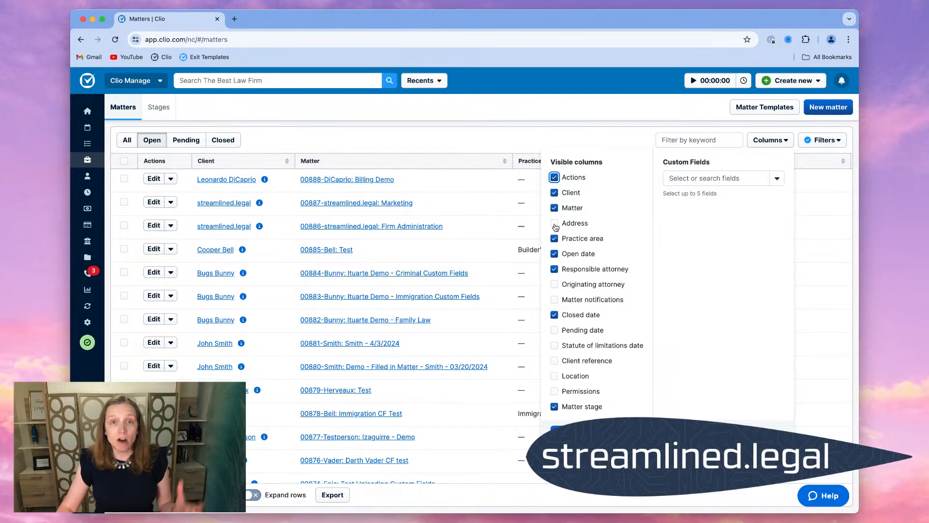
pyautogui.click(555, 223)
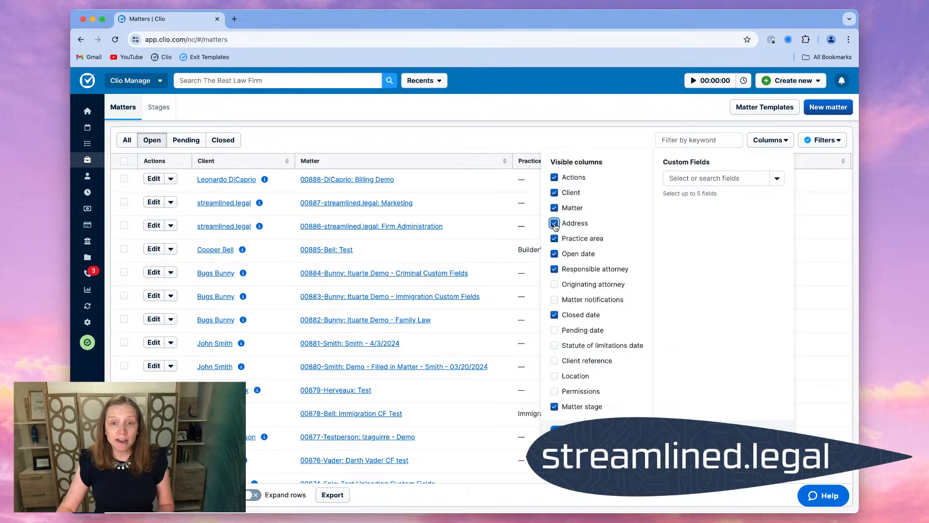
pyautogui.click(555, 223)
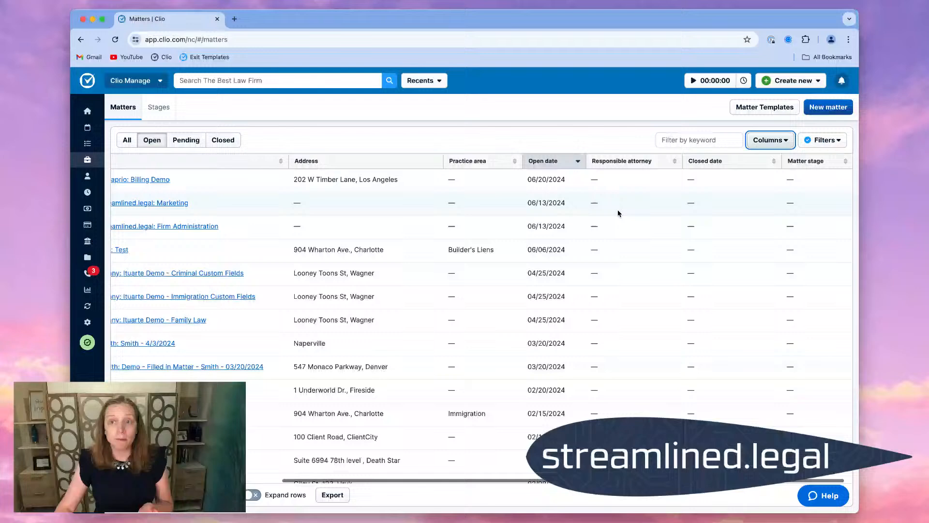
pyautogui.moveTo(418, 192)
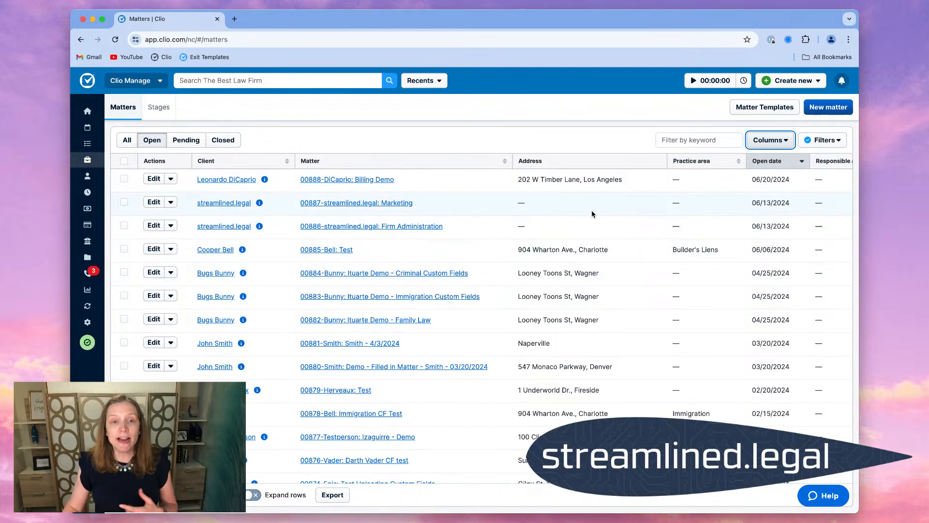
pyautogui.moveTo(456, 208)
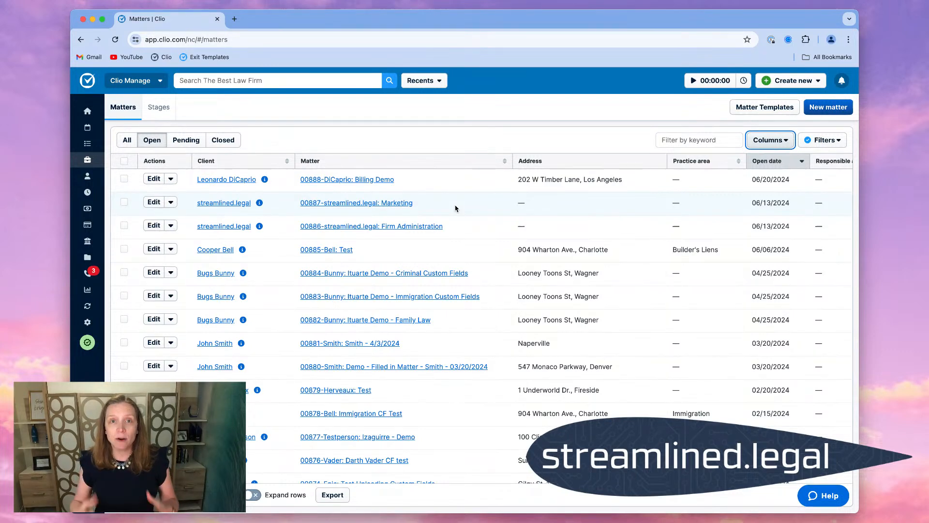
pyautogui.moveTo(591, 211)
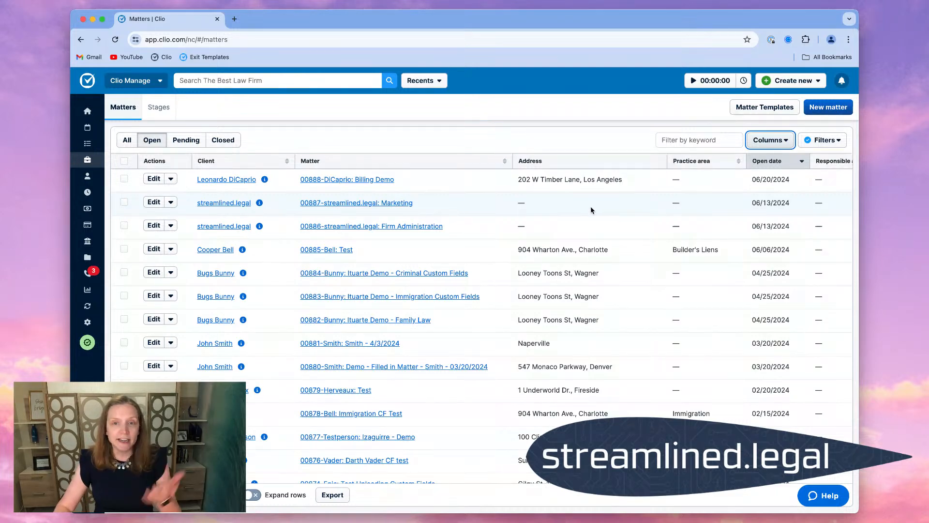
pyautogui.moveTo(626, 279)
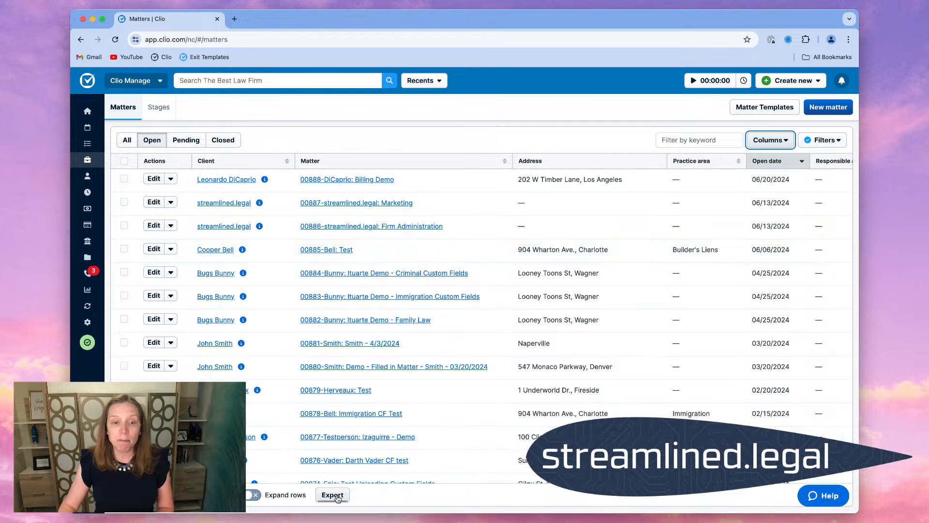
# - Export the open matters as a CSV with all available columns included
pyautogui.click(332, 495)
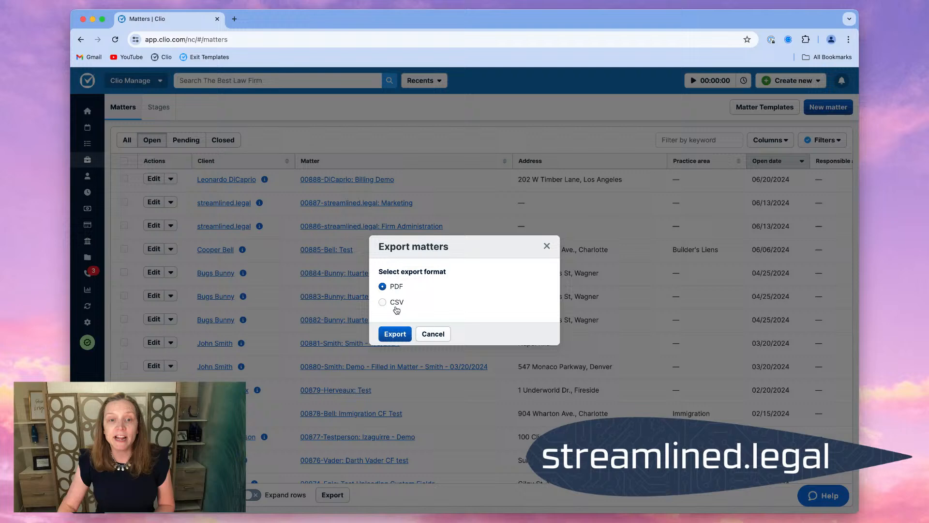
pyautogui.click(384, 302)
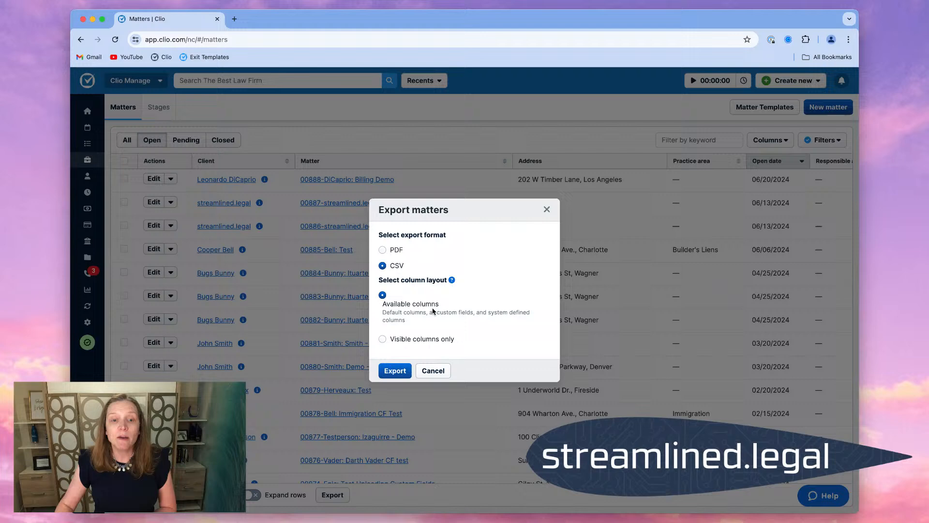
pyautogui.moveTo(492, 155)
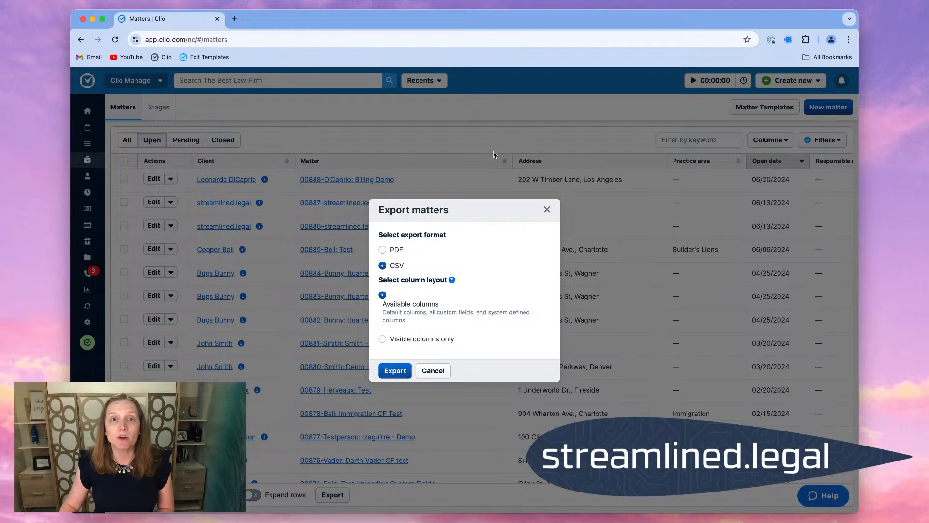
pyautogui.moveTo(475, 27)
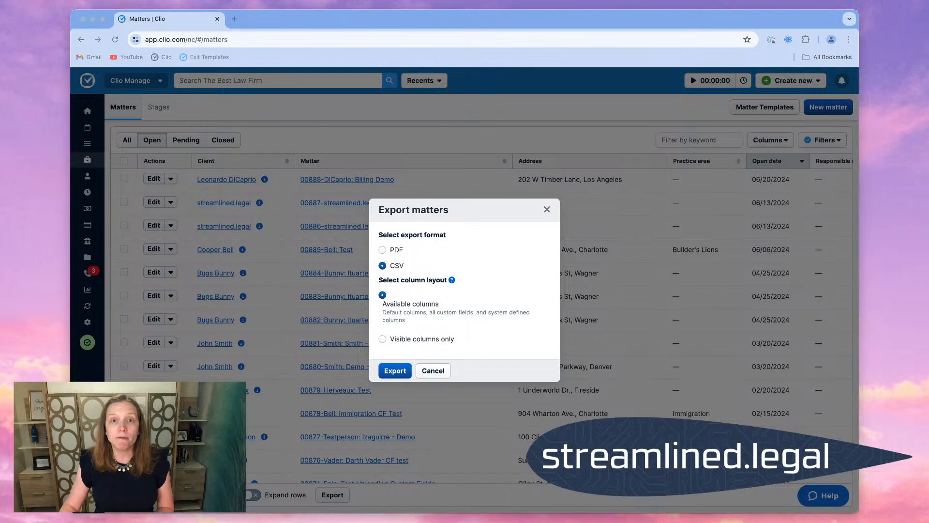
pyautogui.click(395, 371)
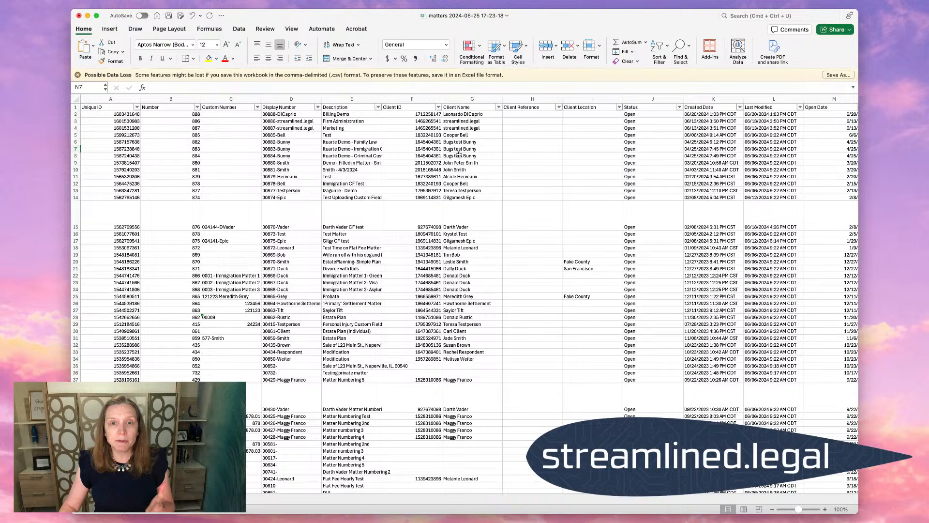
# - Select the Client Name column and scroll right to the Address Street columns near column ARX
pyautogui.click(472, 107)
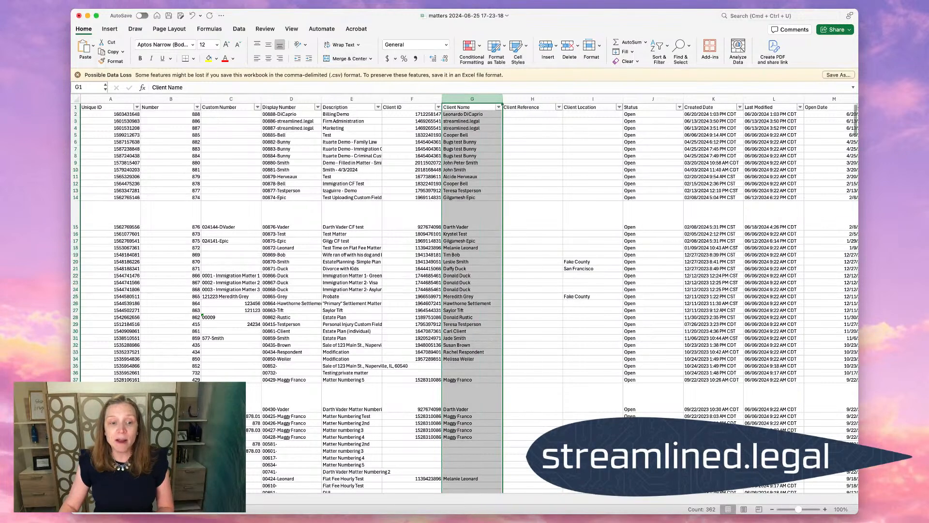
pyautogui.hscroll(3)
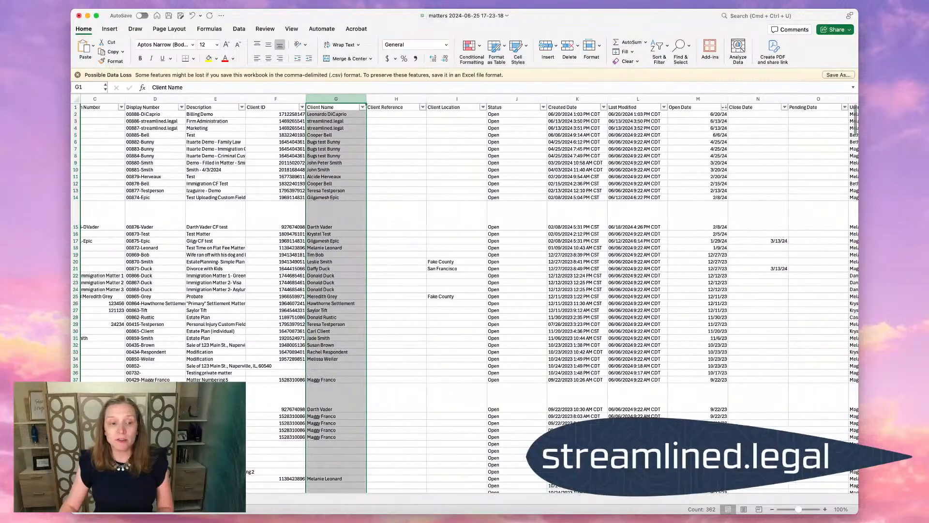
pyautogui.hscroll(3)
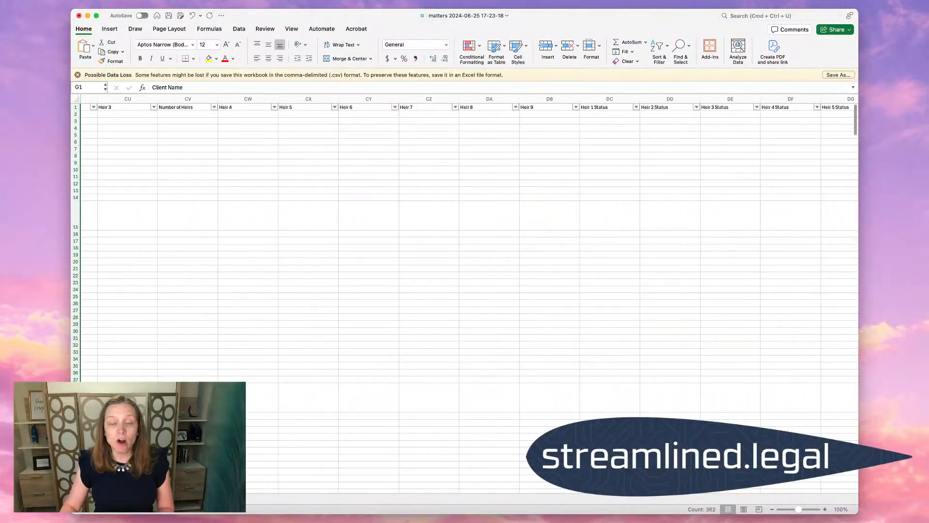
pyautogui.hscroll(3)
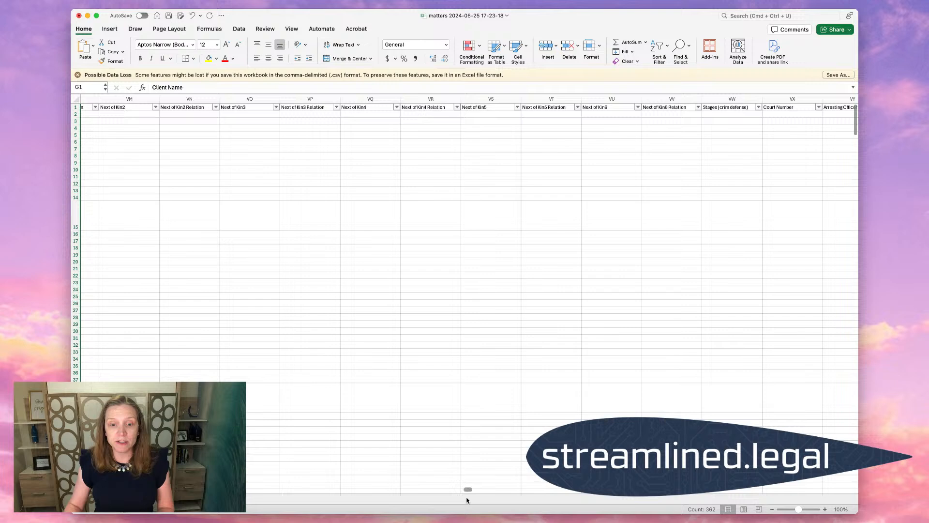
pyautogui.hscroll(3)
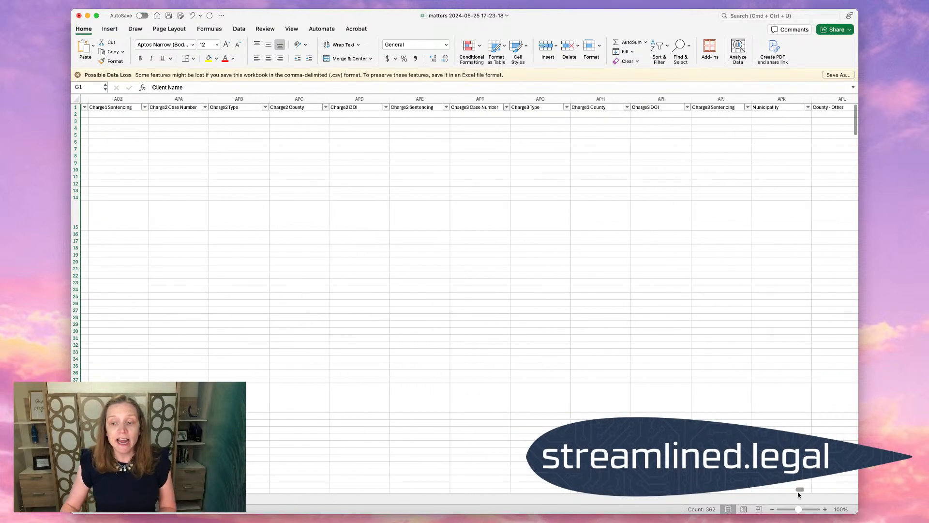
pyautogui.hscroll(3)
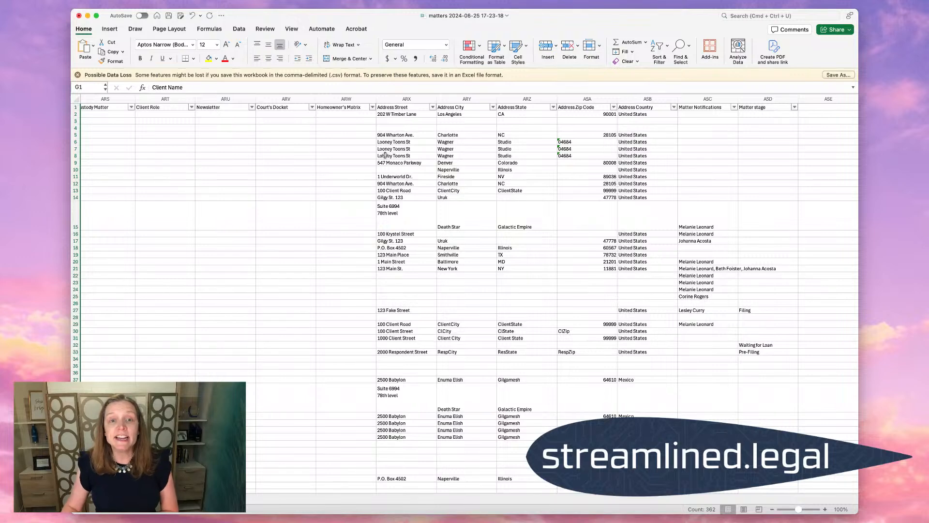
pyautogui.click(405, 99)
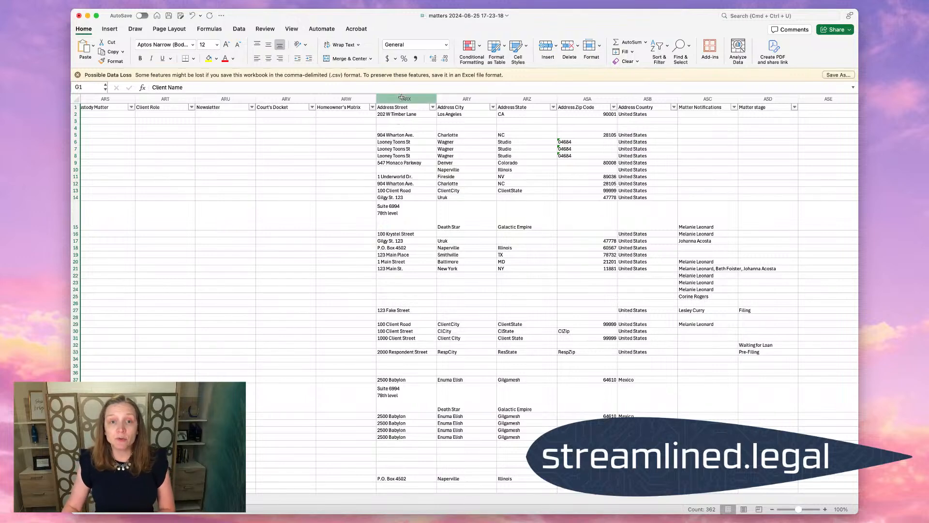
pyautogui.click(467, 98)
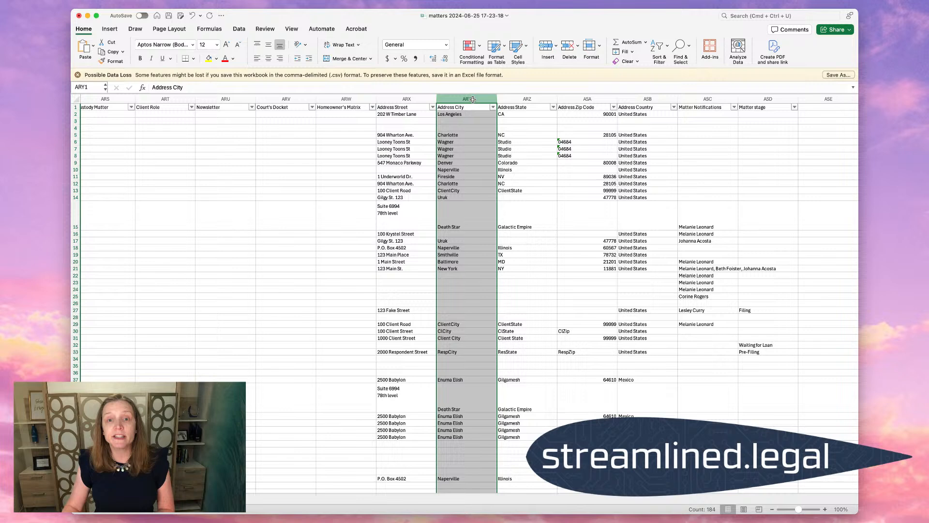
pyautogui.click(588, 99)
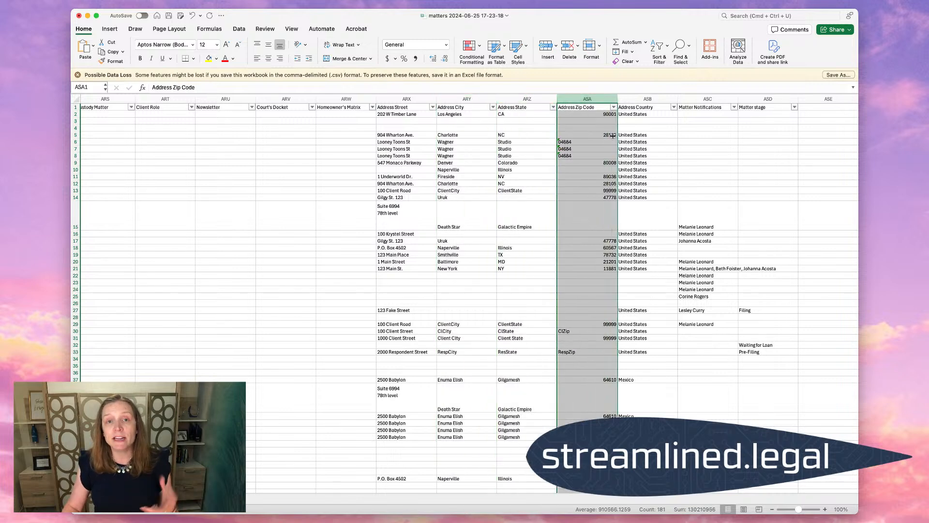